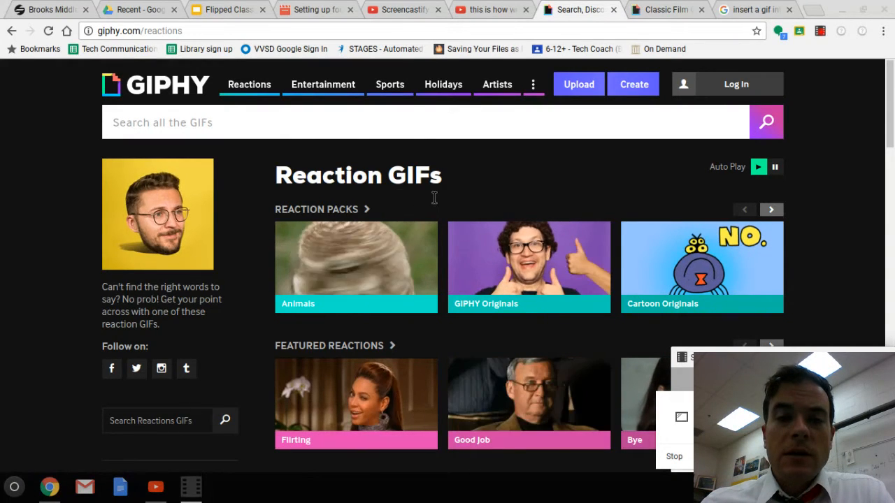
# - Switch to the Flipped Classroom presentation tab showing the red 'Are you Ready?' slide
pyautogui.click(224, 9)
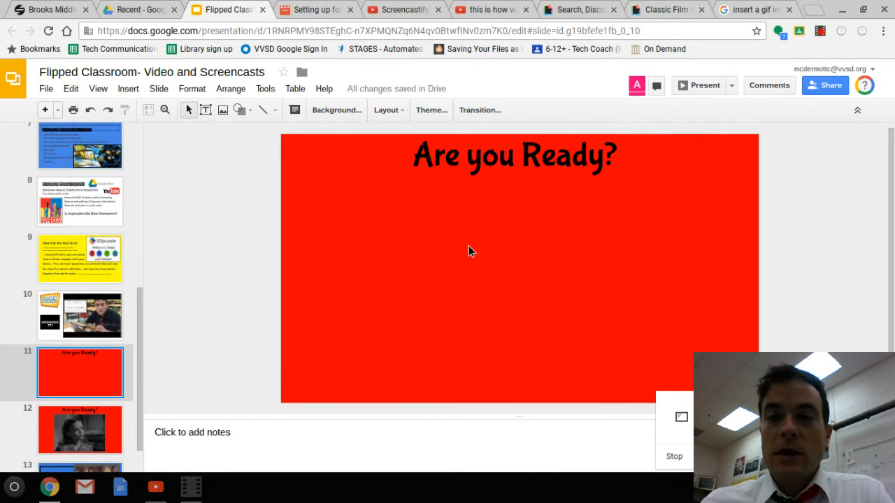
# - Return to the Giphy reactions page tab
pyautogui.click(577, 9)
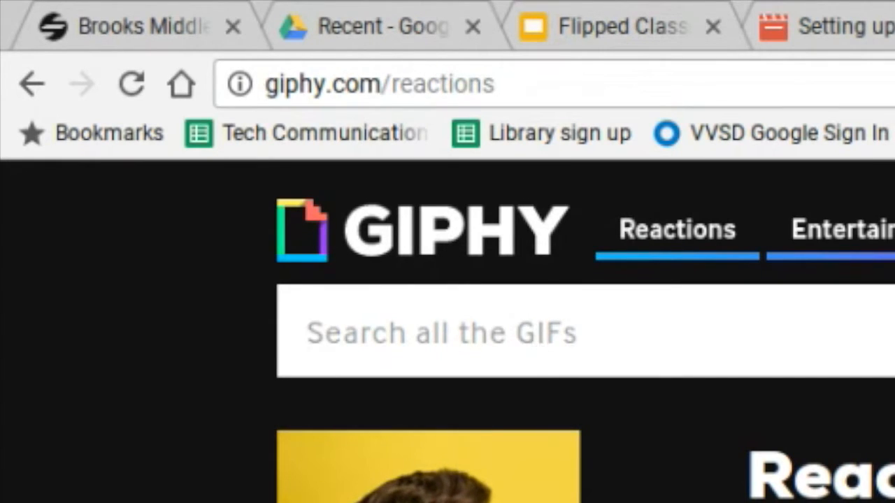
# - Search Giphy for 'flip', copy the classic film GIF's image address, and return to the slides
pyautogui.write('flip')
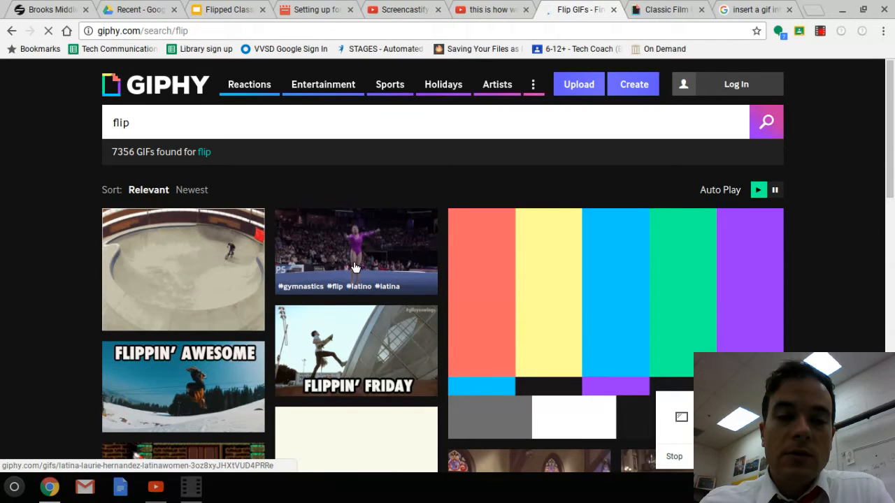
pyautogui.click(665, 9)
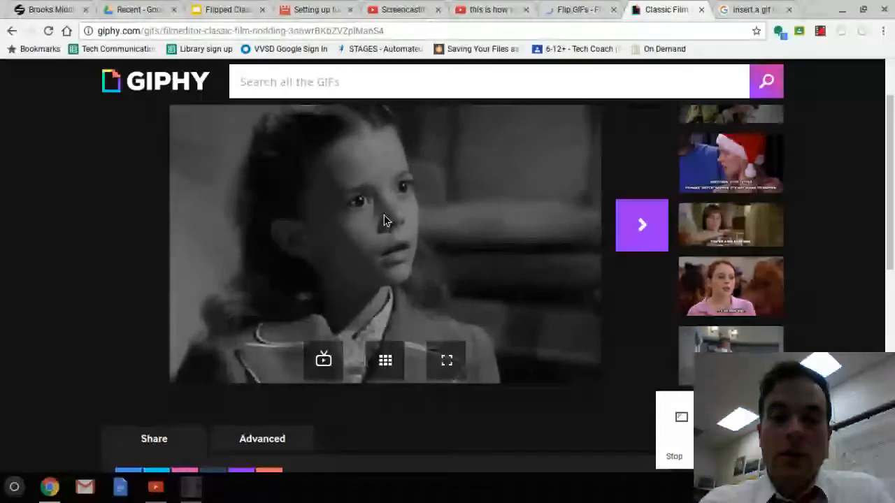
pyautogui.rightClick(385, 220)
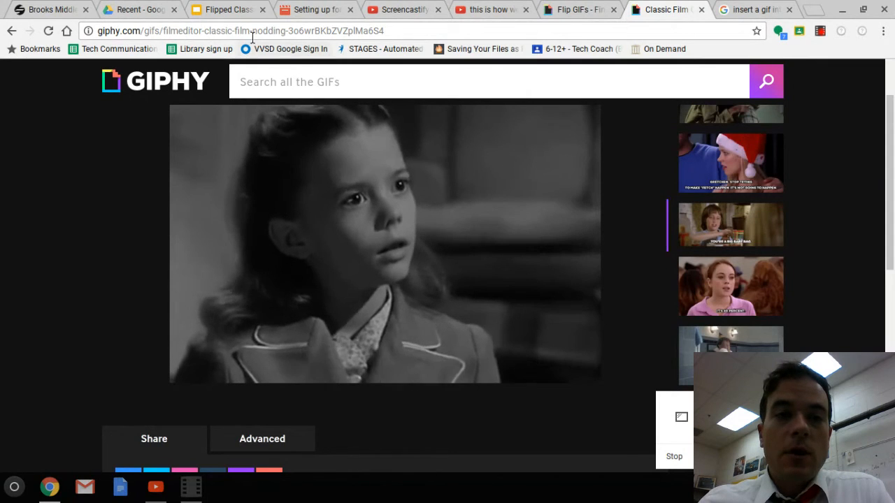
pyautogui.click(227, 9)
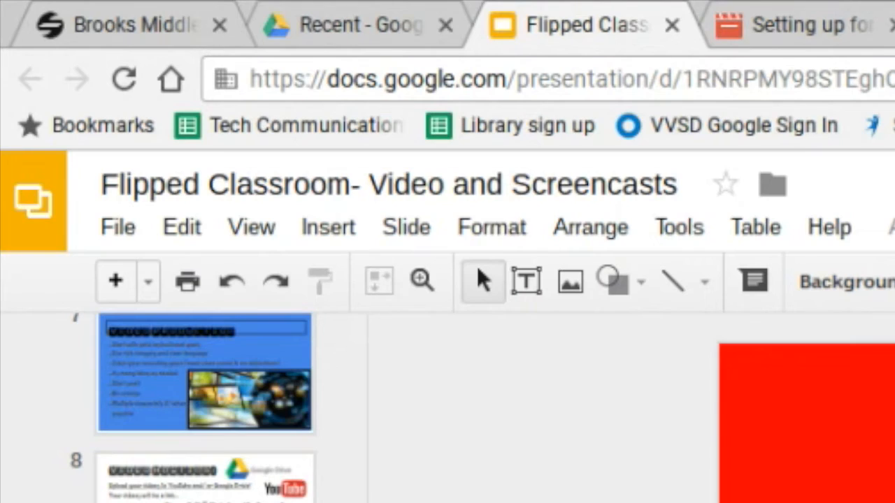
pyautogui.click(327, 226)
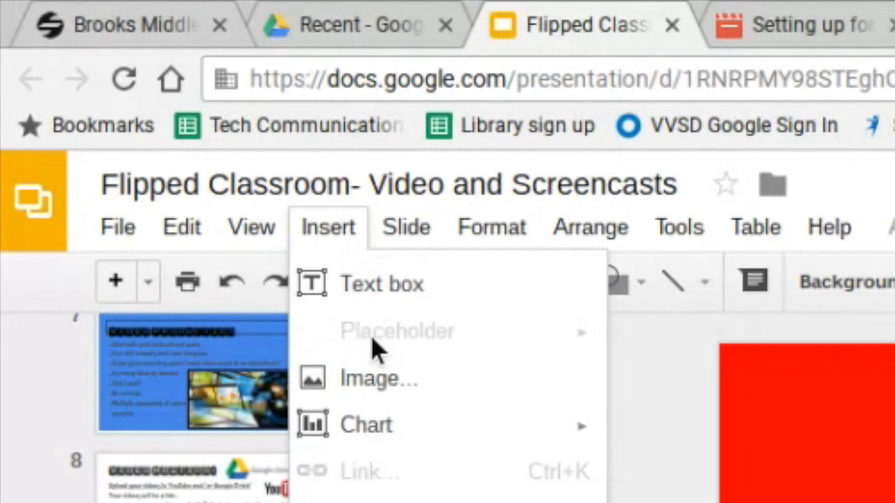
pyautogui.click(379, 378)
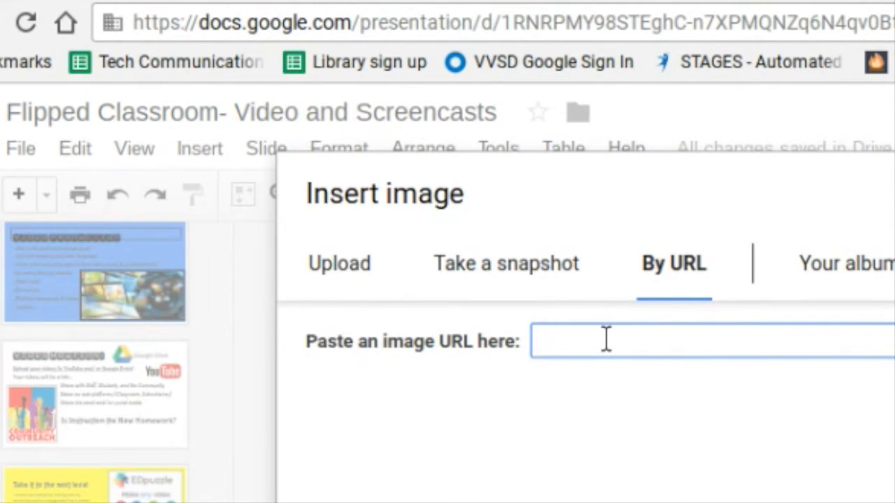
pyautogui.write('https://media.giphy.com/media/3o6wrBKbZVZplMa6S4/giphy.gif')
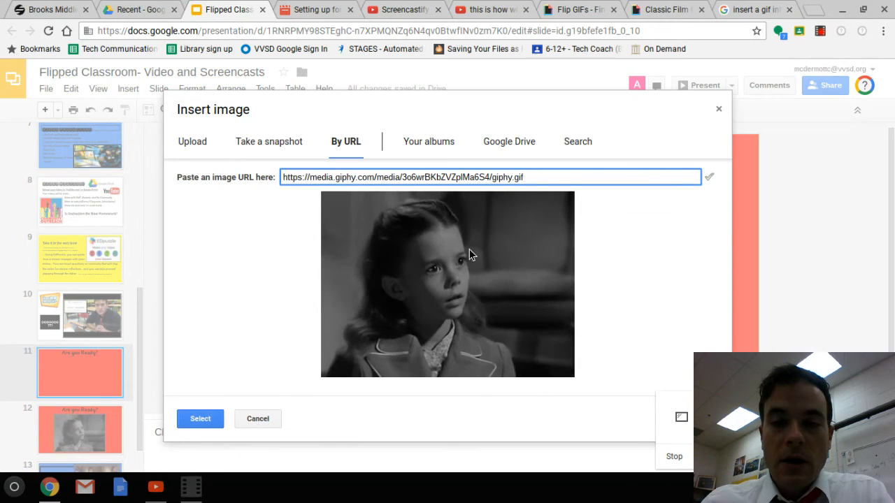
pyautogui.moveTo(200, 418)
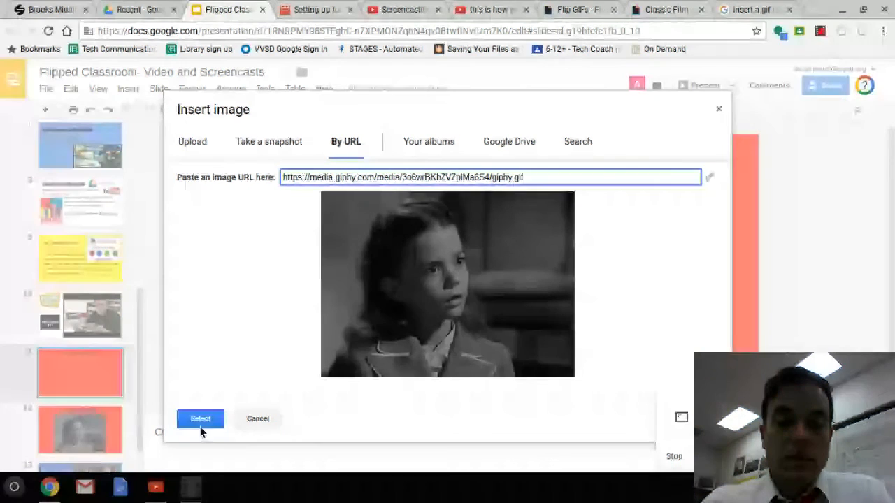
pyautogui.click(200, 418)
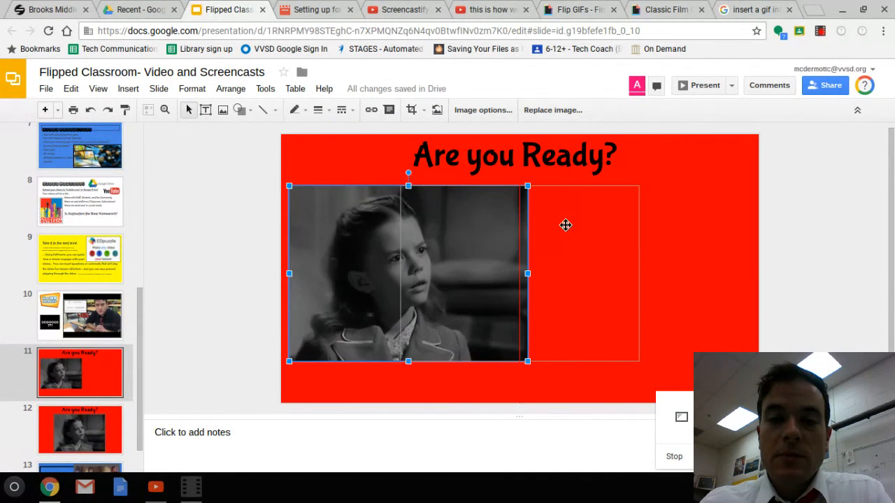
# - Drag the classic film GIF right to the slide's centre below the title
pyautogui.moveTo(408, 273); pyautogui.dragTo(516, 273)
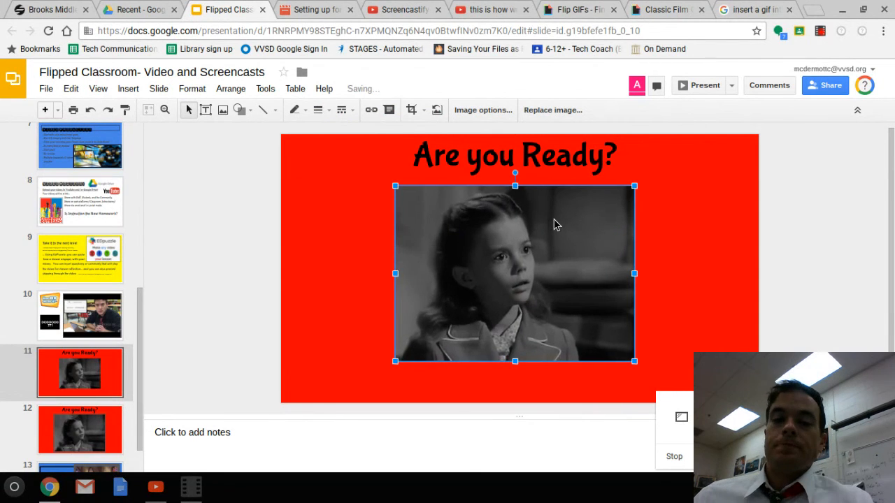